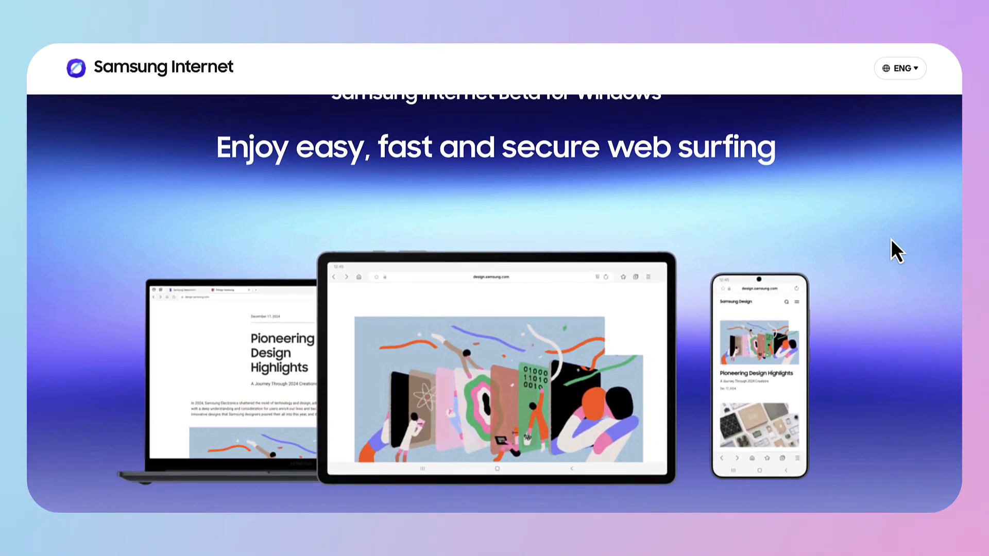
Join the Windows beta program and continue to the Samsung Developer sign-up, which reports a South Korea/US region restriction
scroll("down", 3)
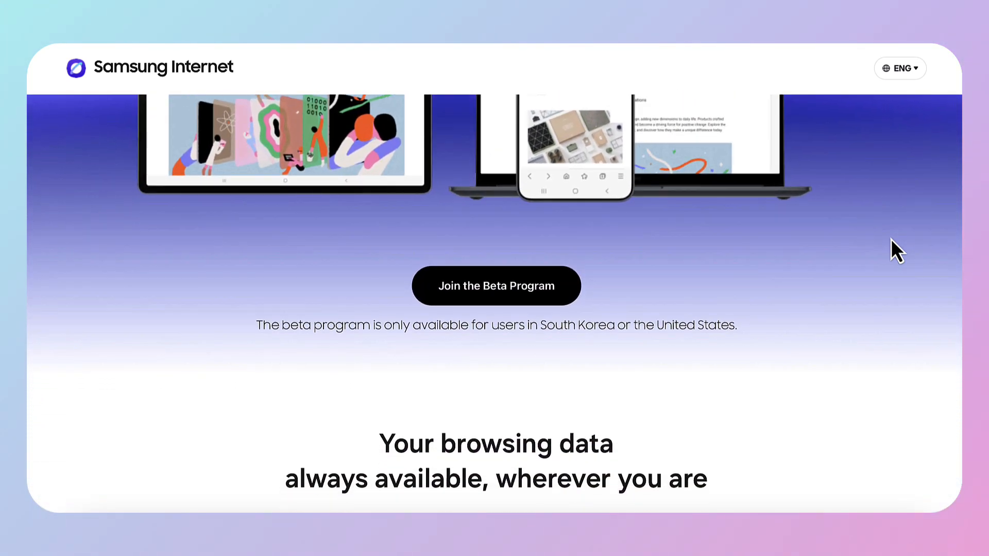
left_click(495, 287)
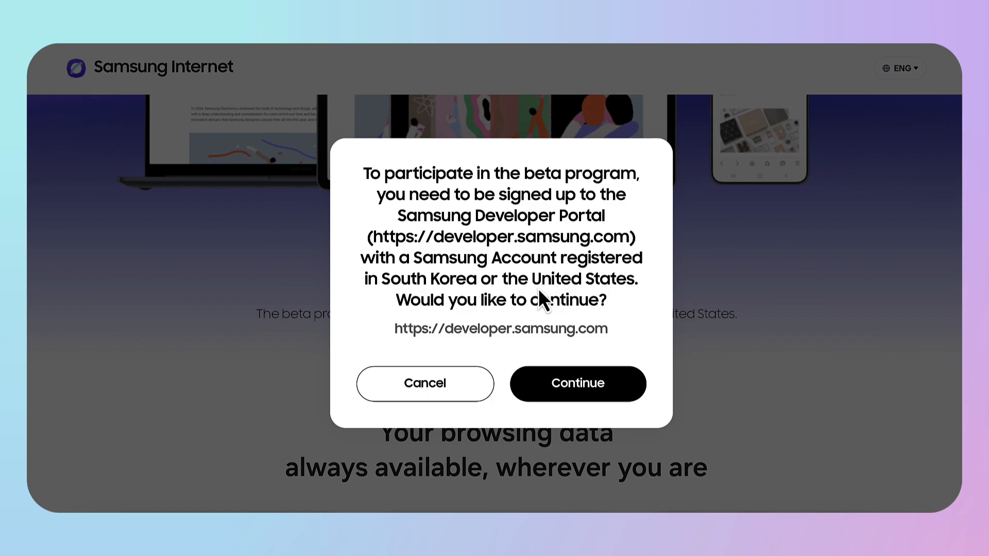
left_click(578, 383)
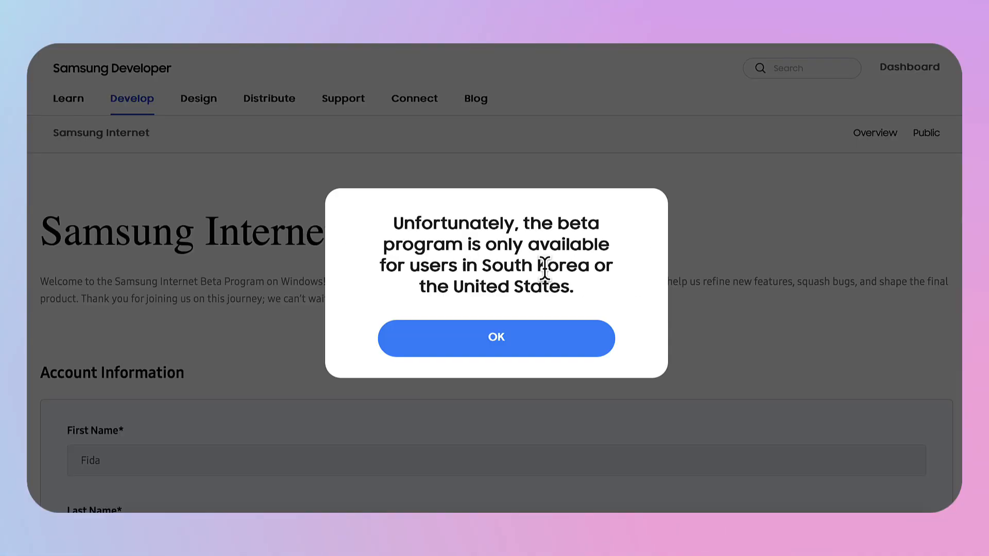